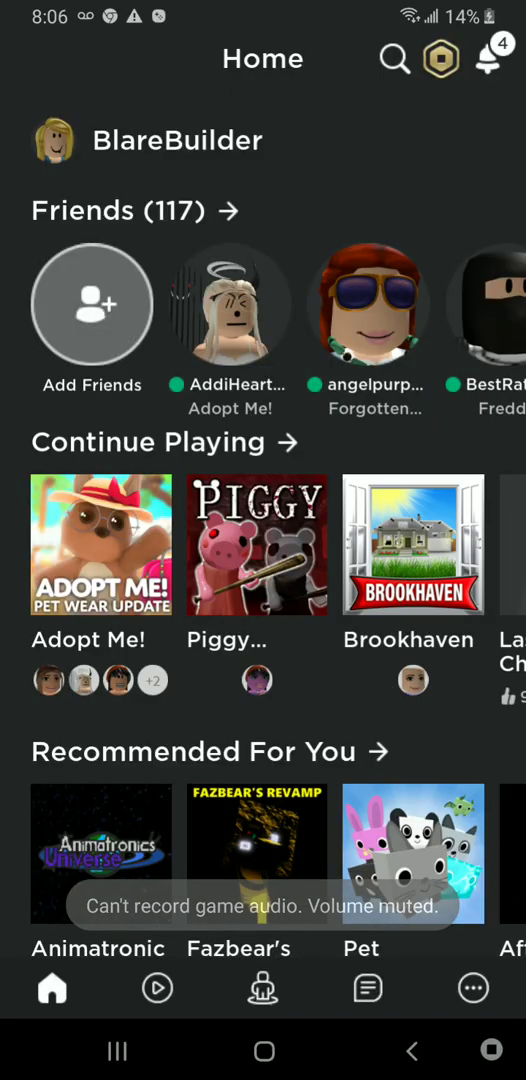
# - Open the Adopt Me! tile under Continue Playing to see which friends can be joined
pyautogui.scroll(3)
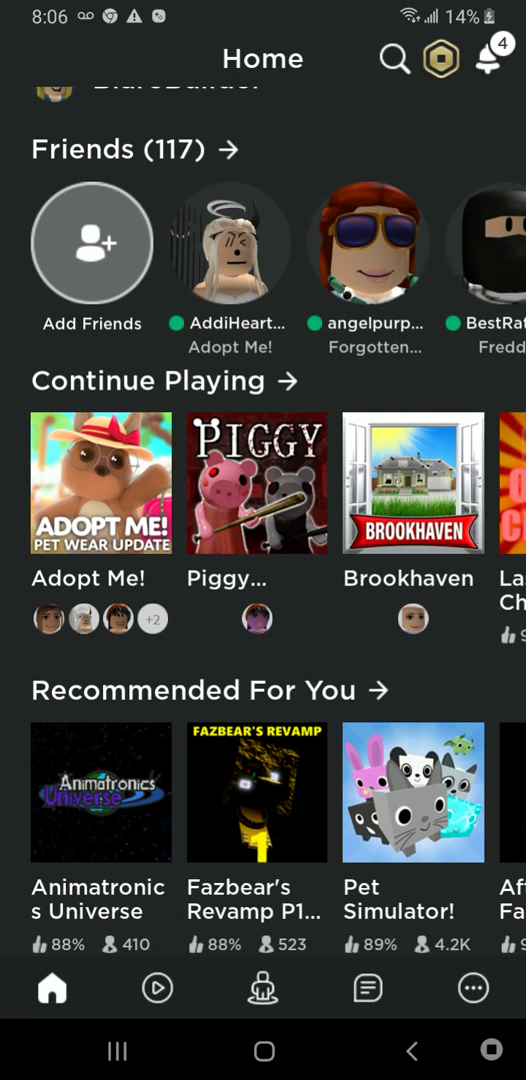
pyautogui.click(100, 481)
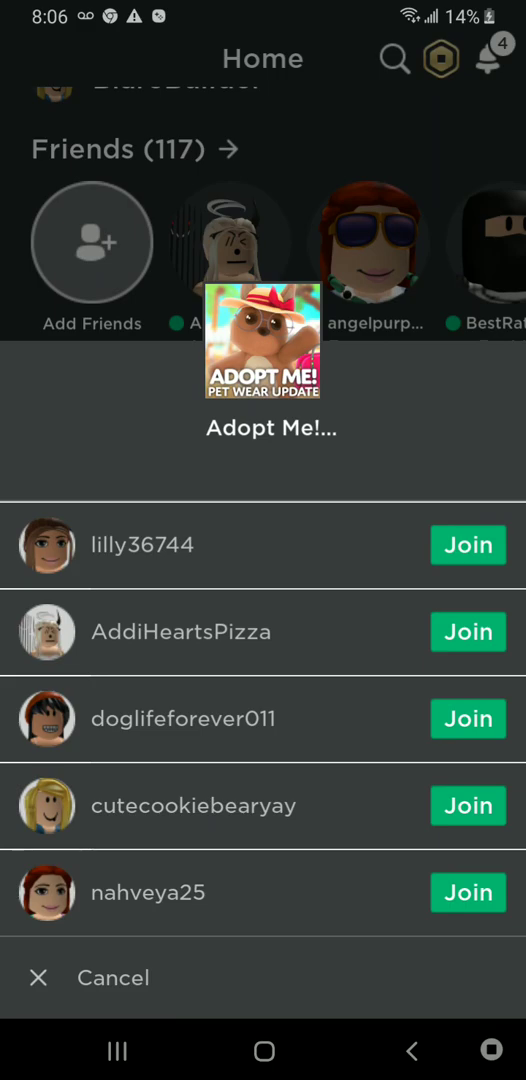
# - Join a friend's Adopt Me! game and wait for the updates screen to load
pyautogui.click(467, 545)
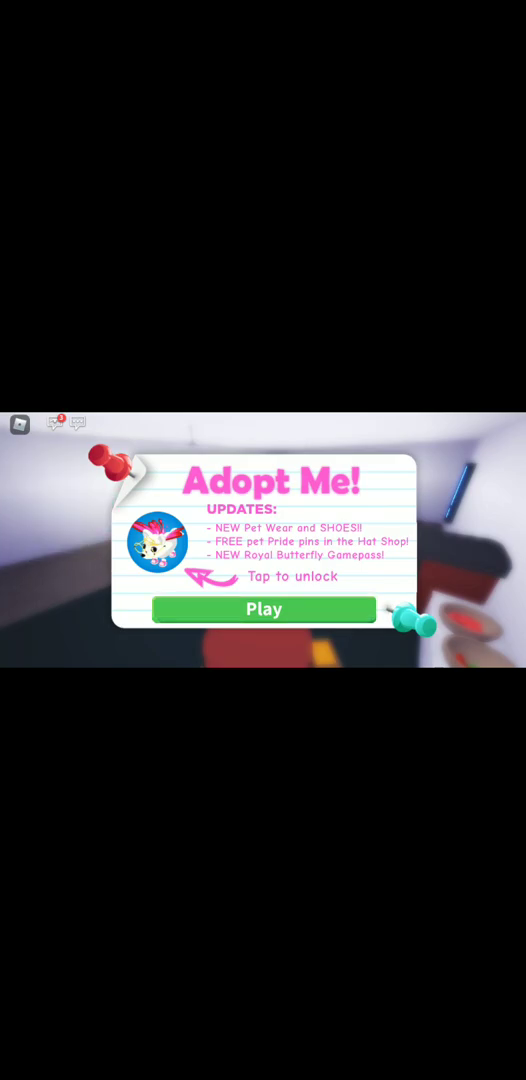
# - Dismiss the updates card with Play and cancel the Choose a house popup
pyautogui.click(264, 609)
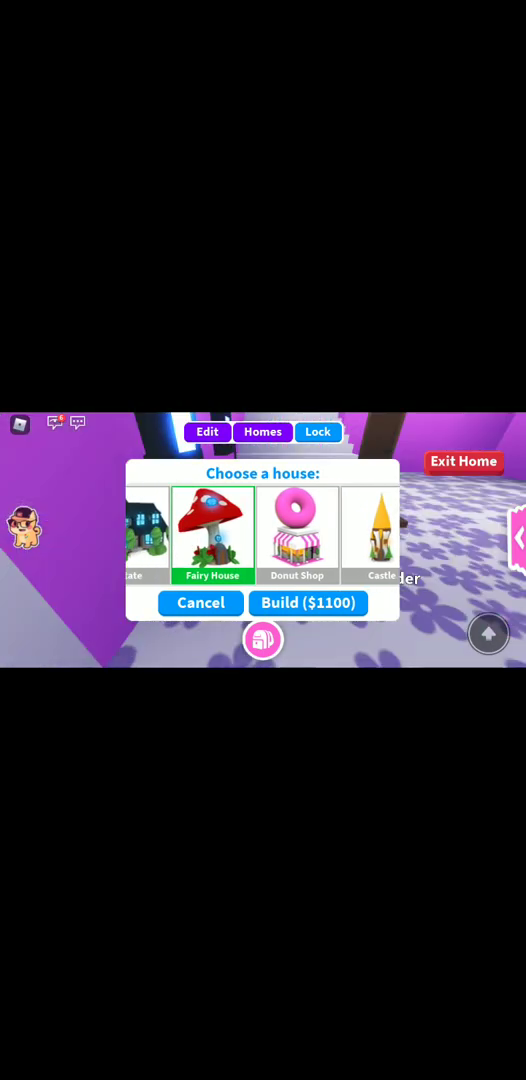
pyautogui.click(200, 603)
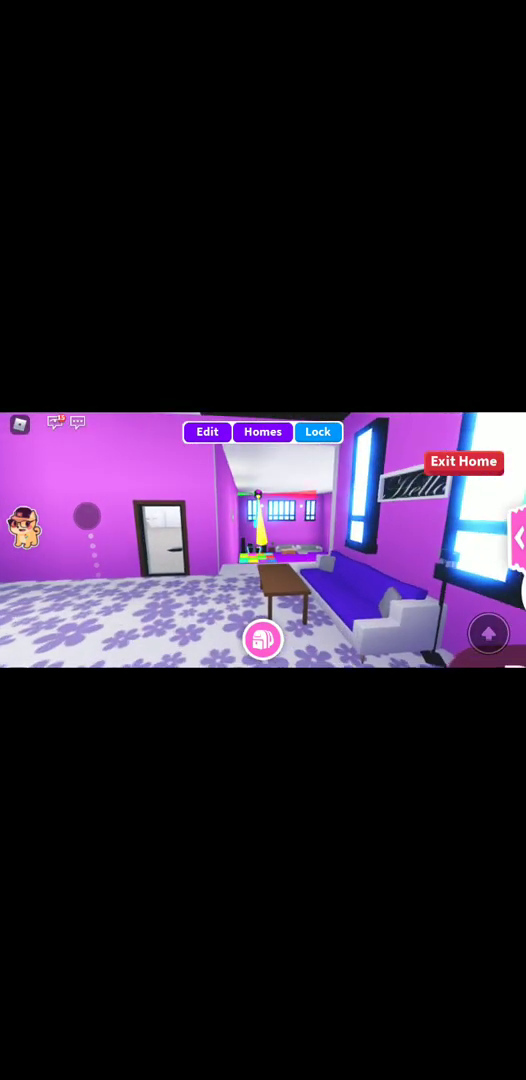
# - Switch the house into build mode with Edit
pyautogui.click(206, 432)
pyautogui.write('barr')
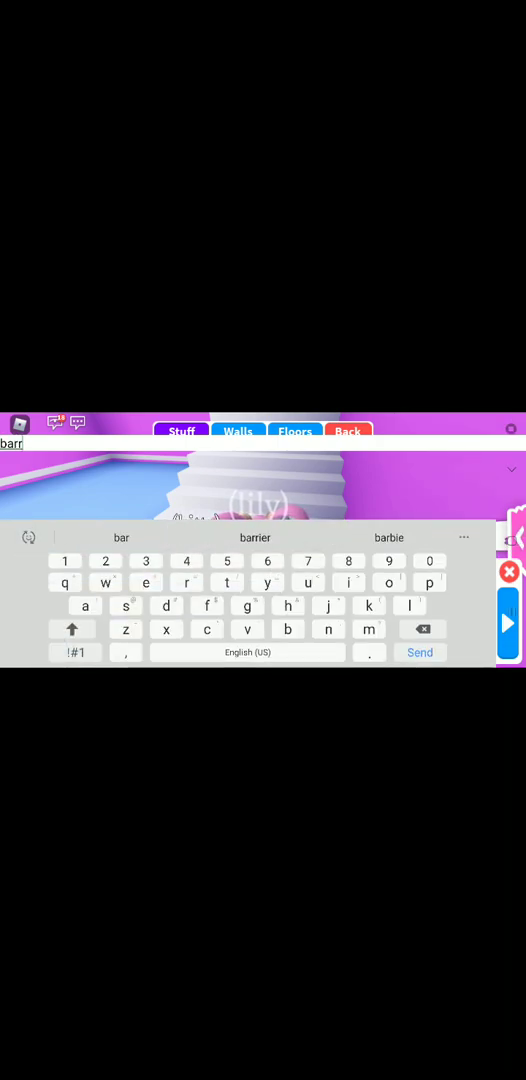
# - Accept the 'barrier' keyboard suggestion and submit the search
pyautogui.click(255, 537)
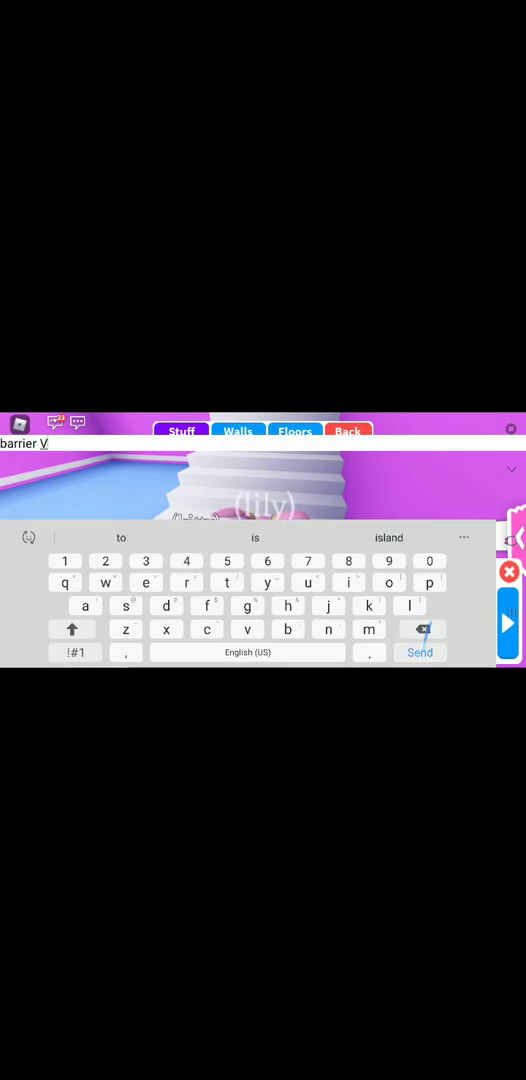
pyautogui.click(421, 629)
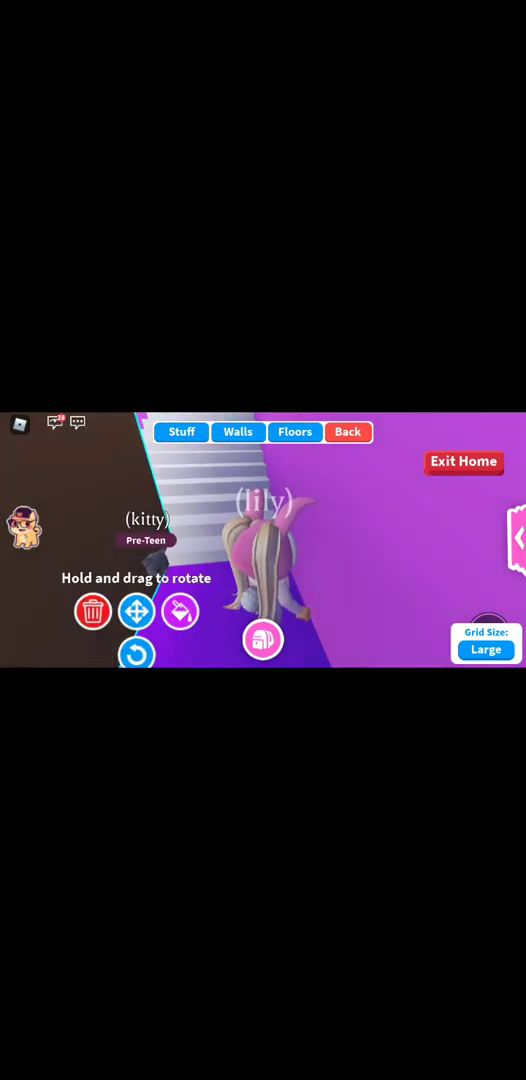
pyautogui.click(181, 431)
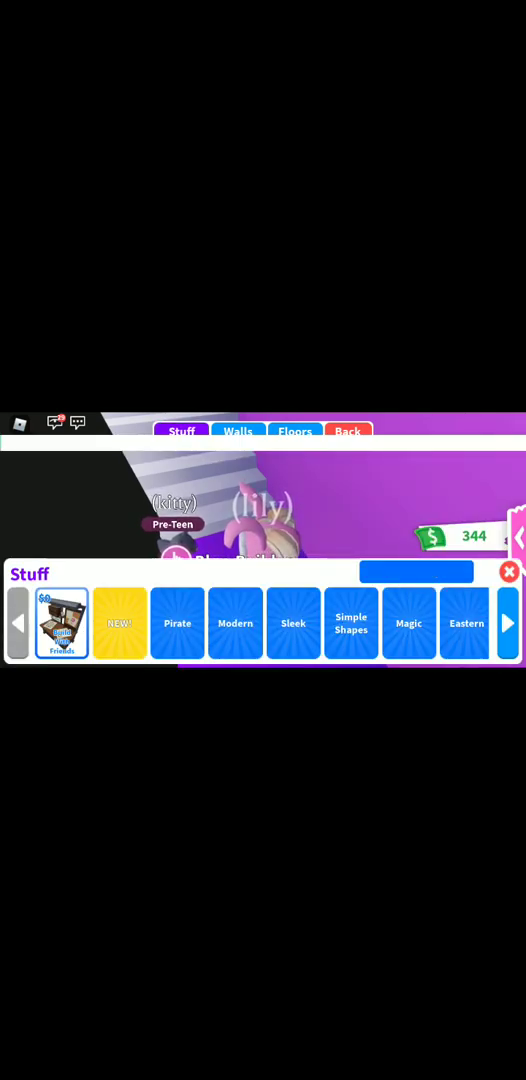
pyautogui.click(415, 571)
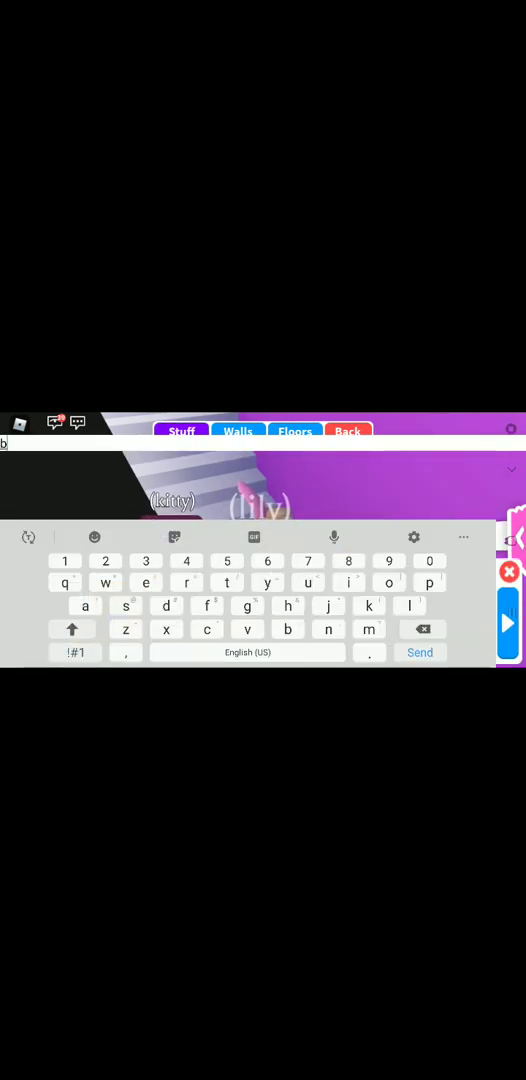
pyautogui.write('barrier')
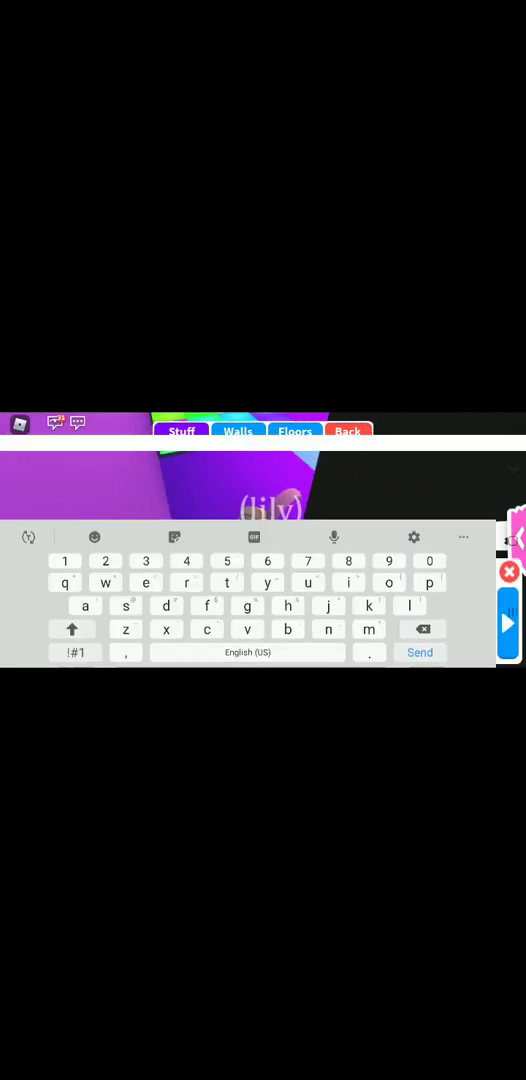
pyautogui.write('barr')
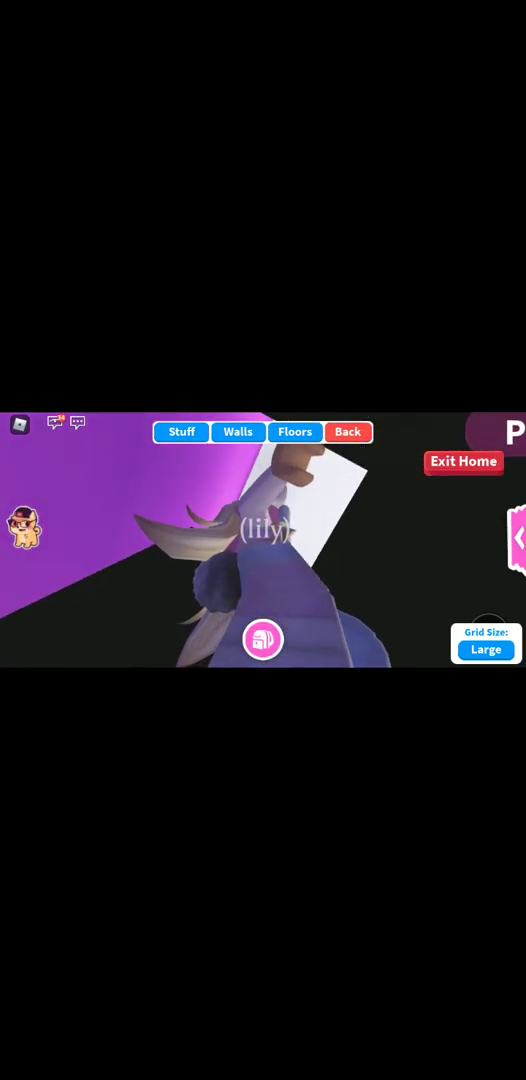
# - Search the Stuff catalog for 'barrier' to list rope, glass and plain barriers
pyautogui.click(181, 431)
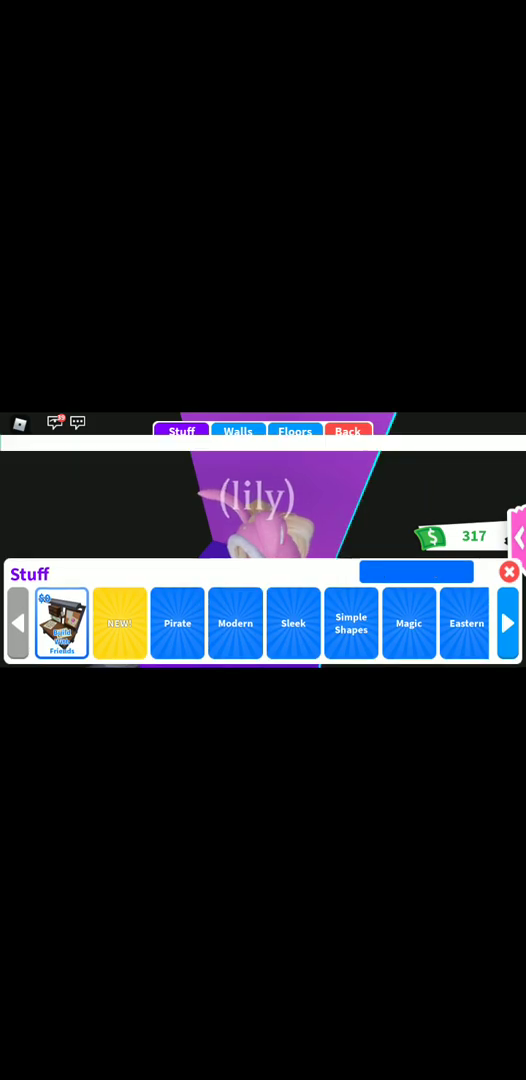
pyautogui.write('barrier')
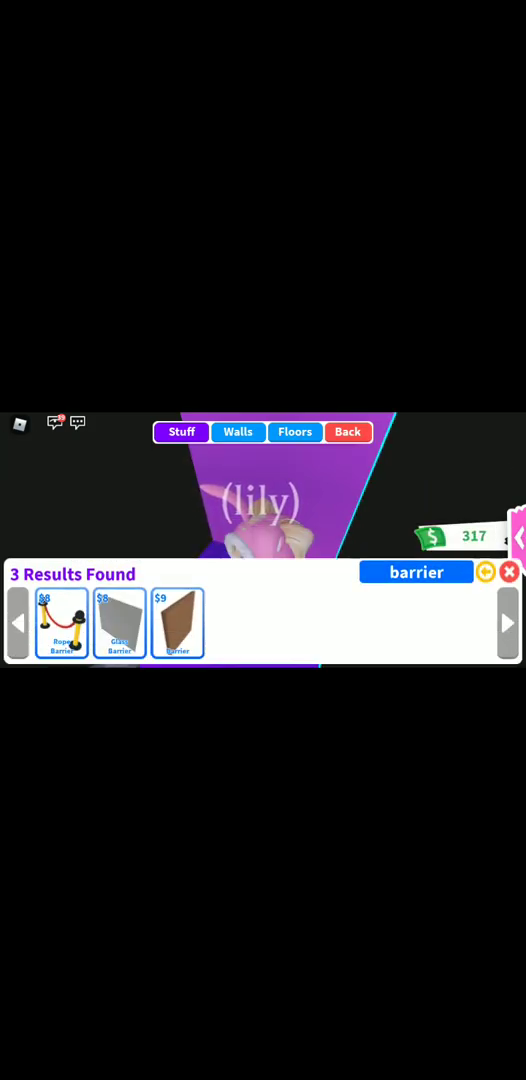